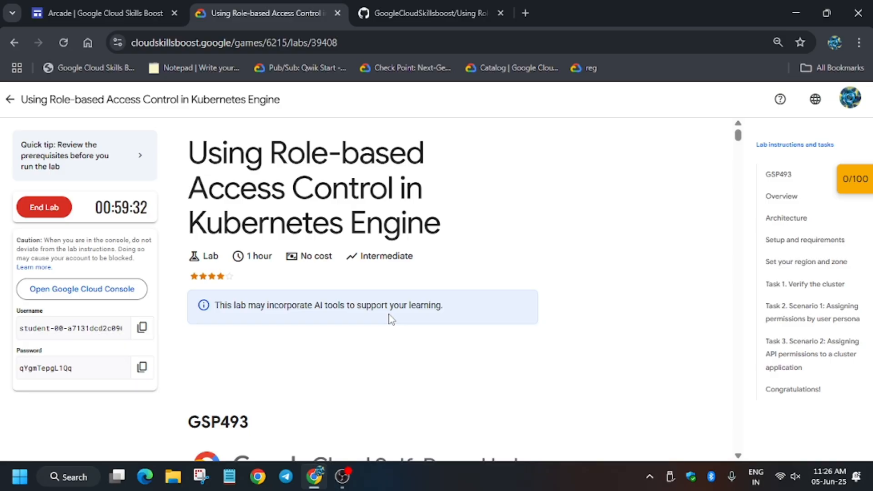
mouse_move(802, 159)
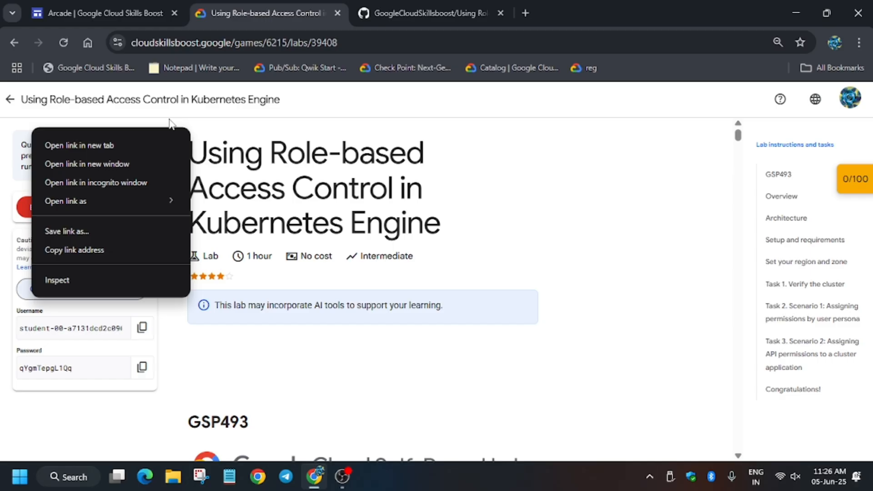
Open the lab's Google Cloud console link in an incognito window
click(95, 182)
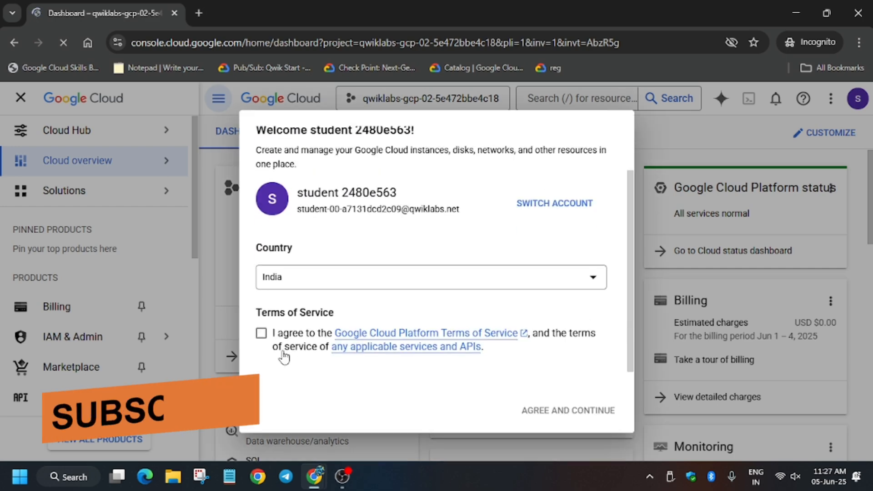
Accept the terms of service, then activate and authorize Cloud Shell for the lab project
click(261, 333)
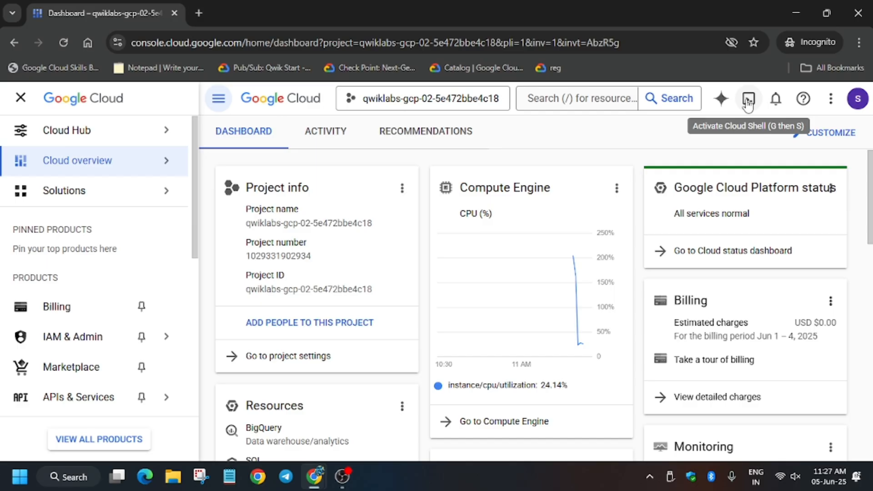
click(747, 99)
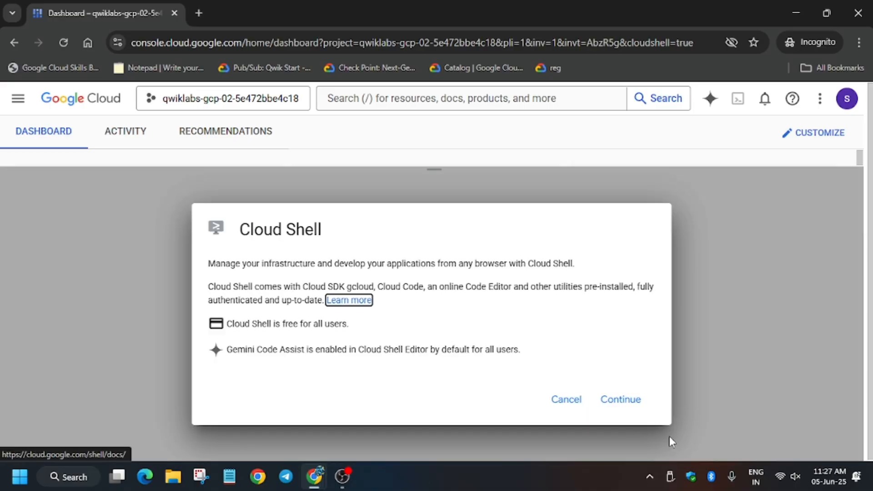
click(619, 399)
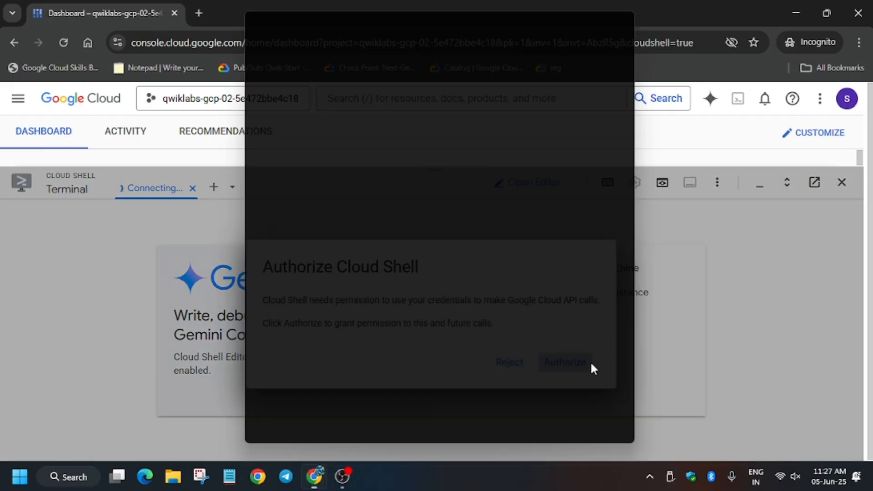
click(564, 362)
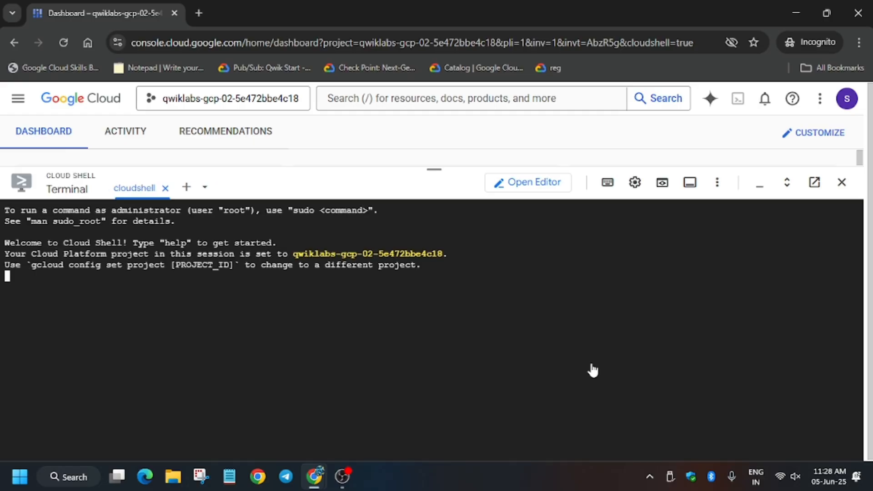
Run the lab's gcloud commands setting region europe-west1 and zone europe-west1-b
click(261, 13)
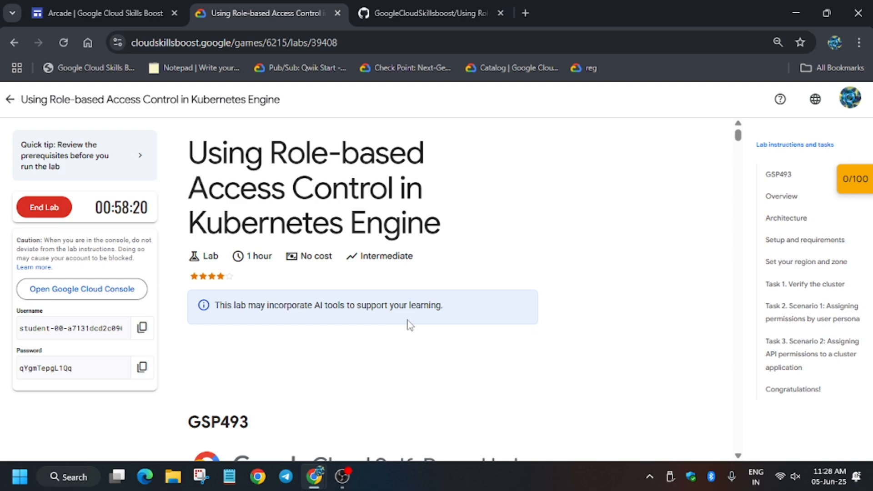
click(804, 262)
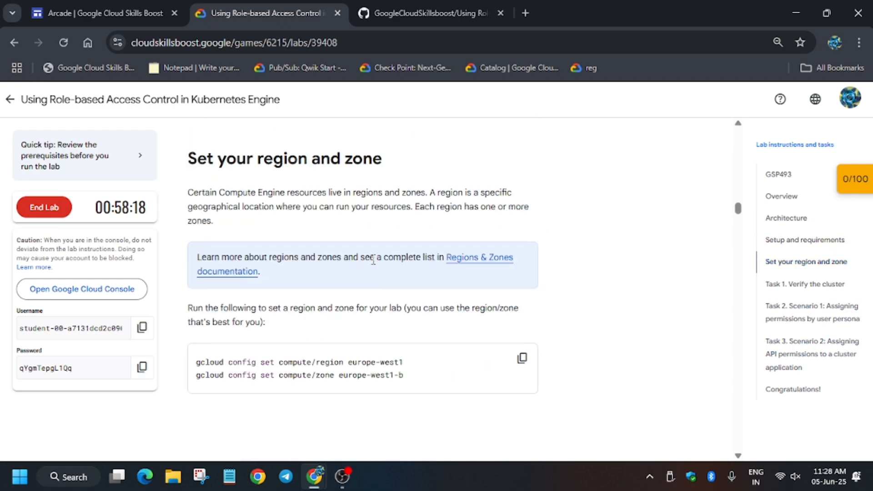
scroll(up, 3)
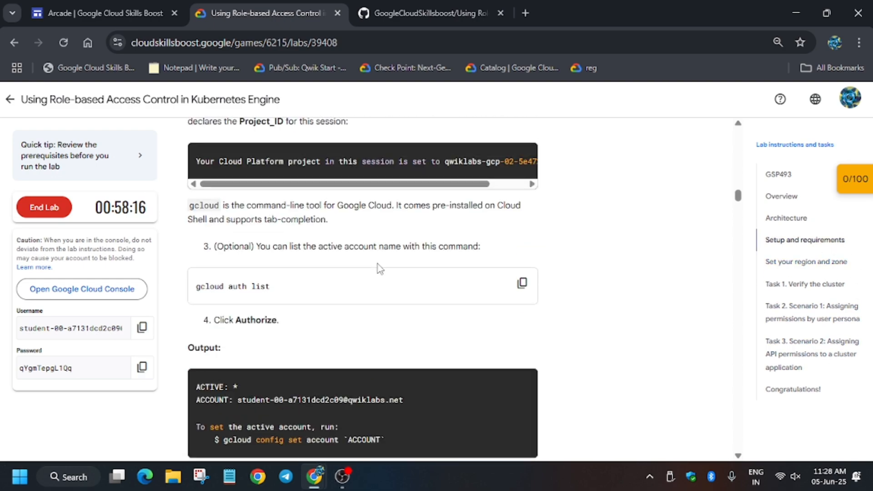
scroll(down, 3)
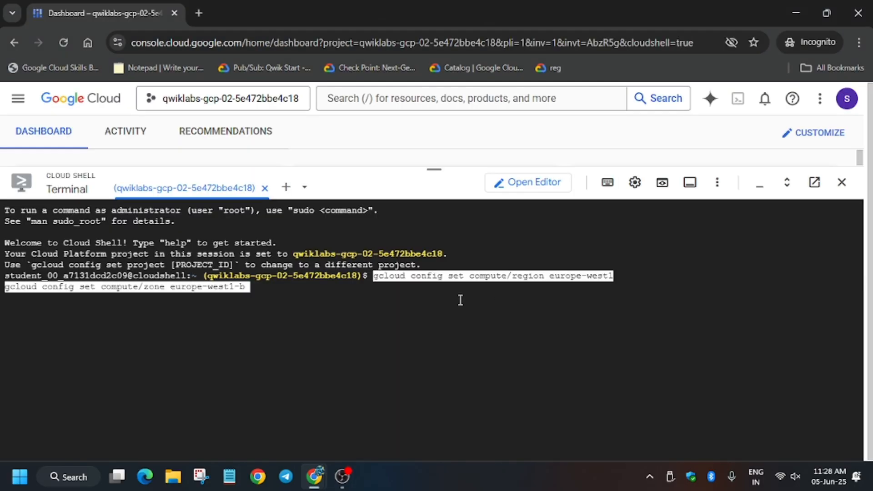
click(261, 13)
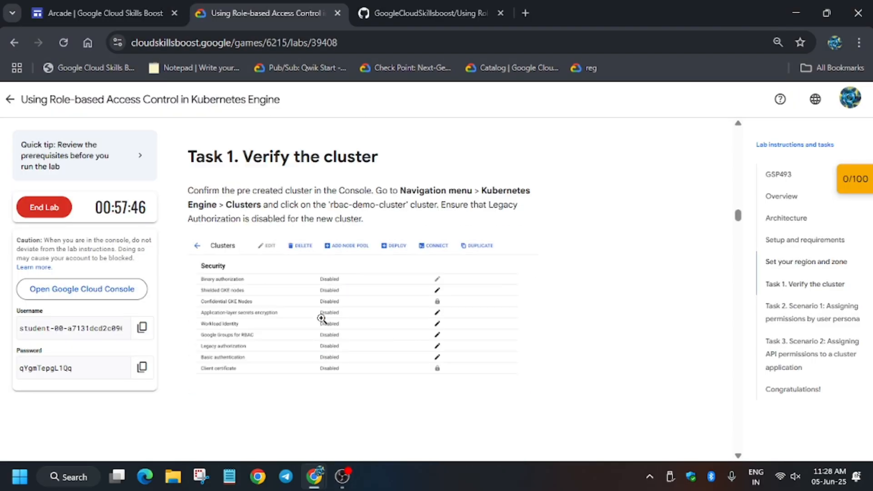
scroll(down, 3)
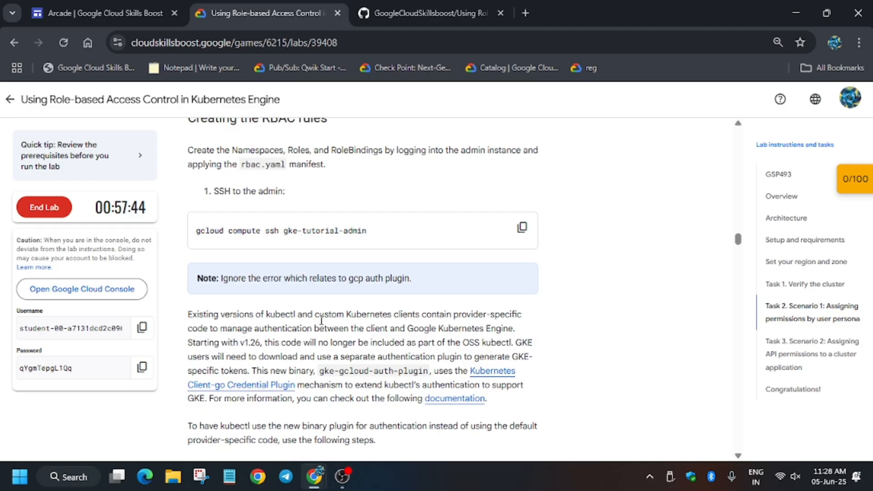
scroll(up, 3)
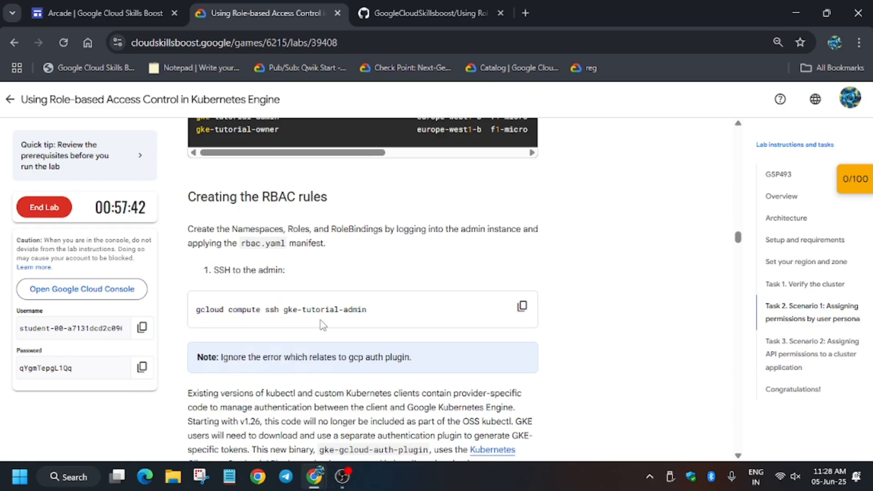
scroll(up, 3)
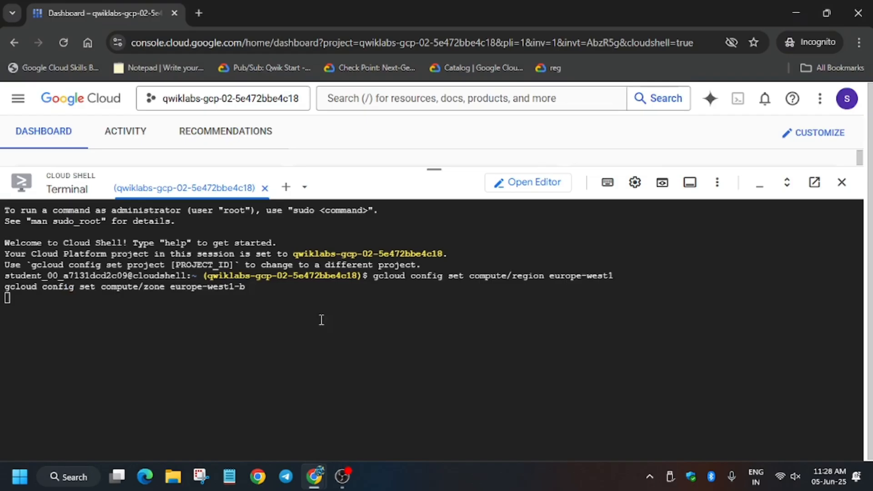
key(Return)
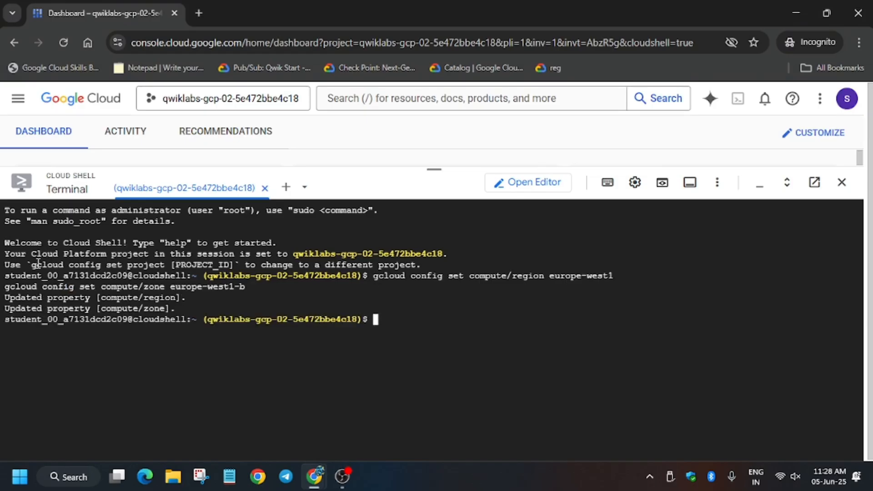
double_click(98, 265)
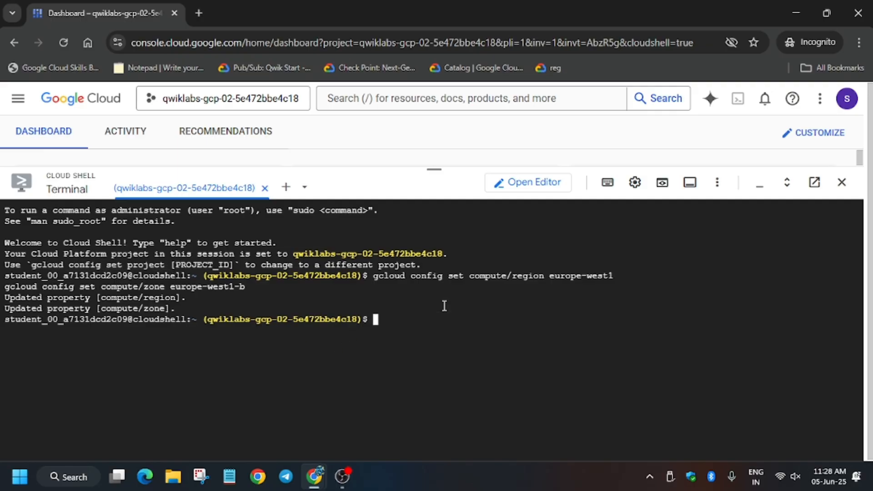
text(gcloud config set project)
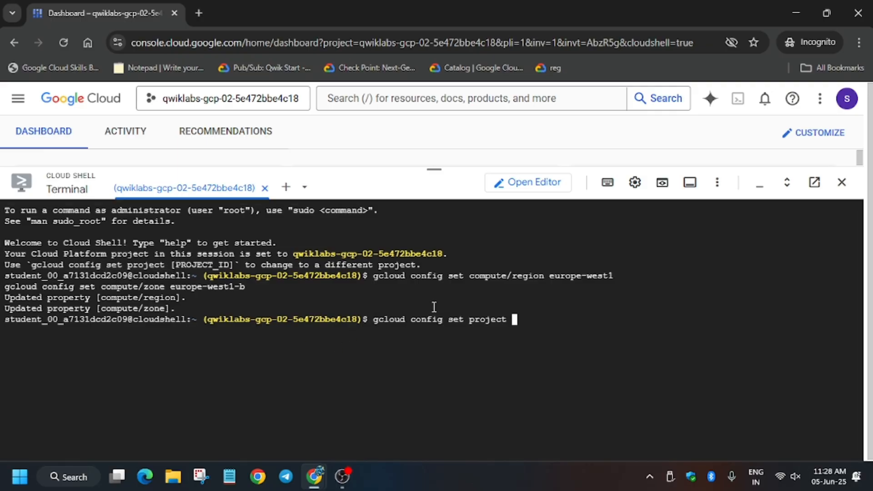
Run gcloud config set project qwiklabs-gcp-02-5e472bbe4c18 in Cloud Shell
click(261, 13)
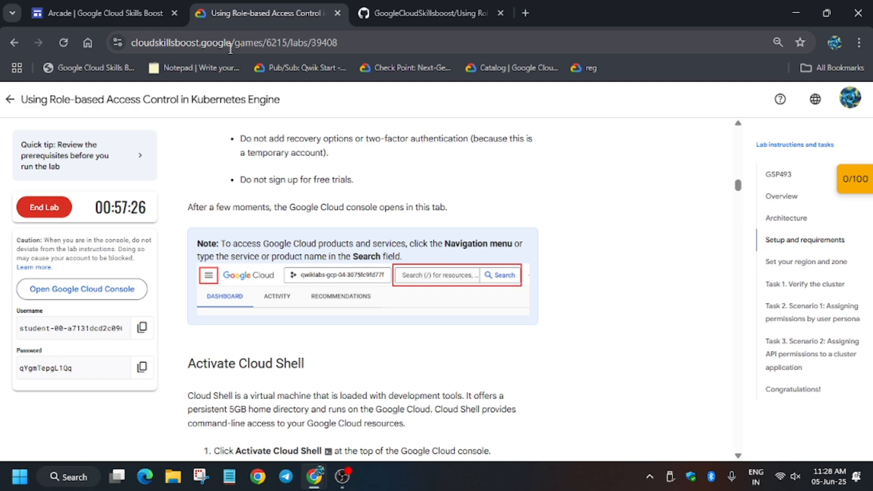
text(gcloud config set project)
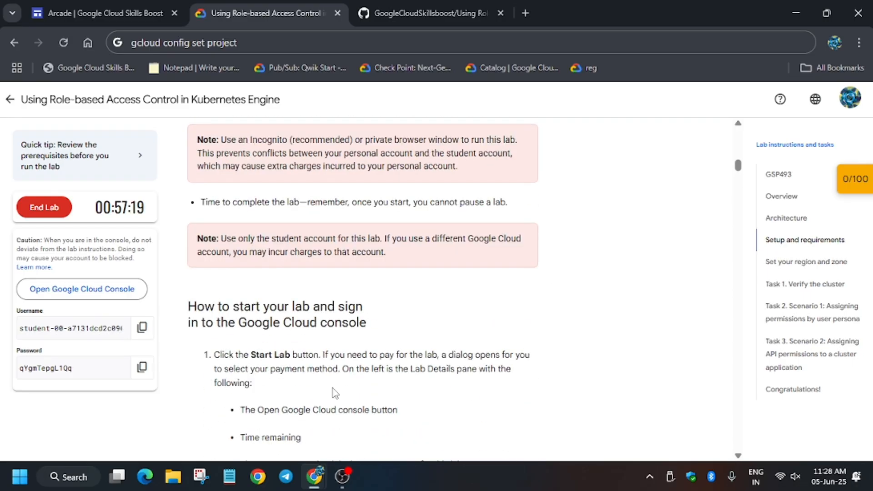
scroll(down, 3)
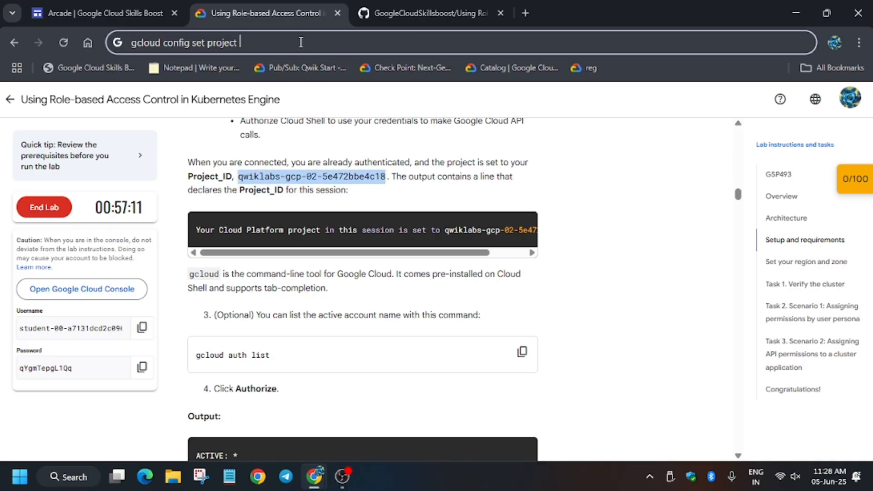
text(qwiklabs-gcp-02-5e472bbe4c18)$)
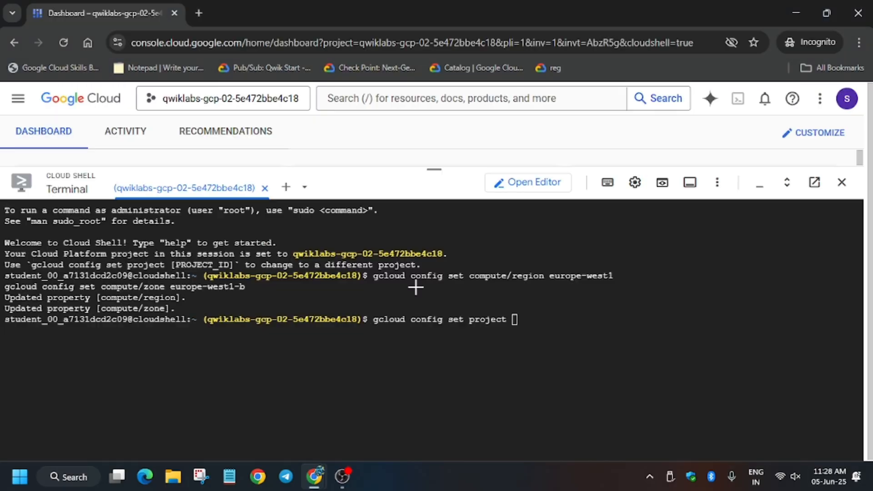
text(gcloud config set project qwiklabs-gcp-02-5e472bbe4c18)
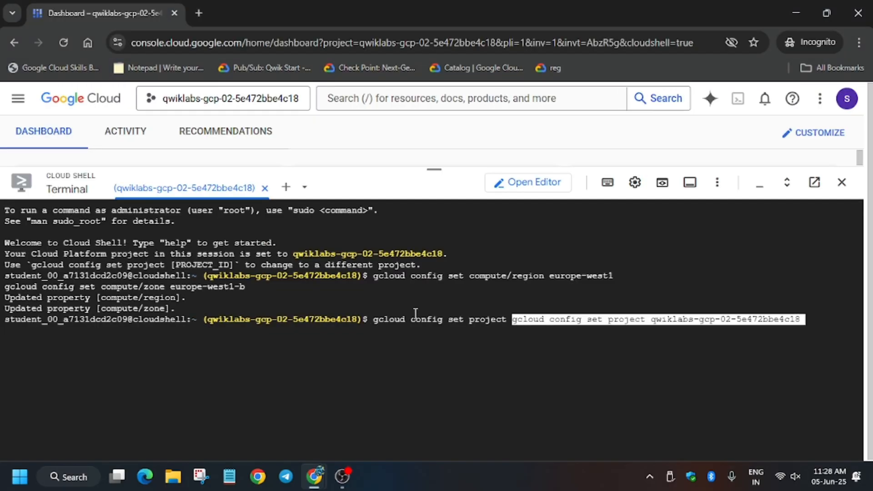
key(ctrl+c)
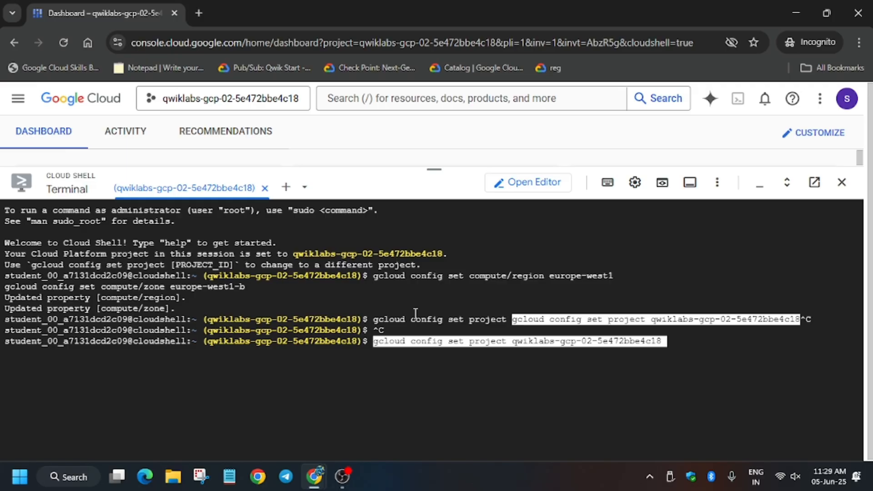
key(Return)
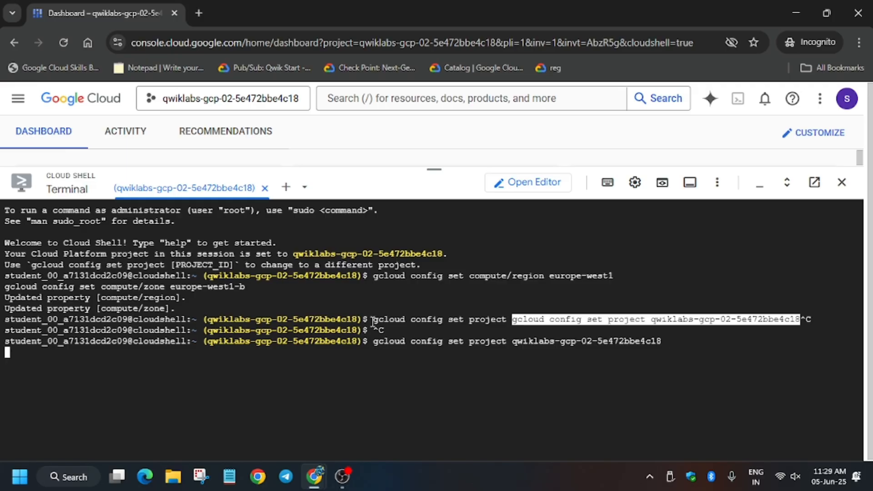
Copy the download-and-run script commands from the GitHub lab.md guide
click(429, 13)
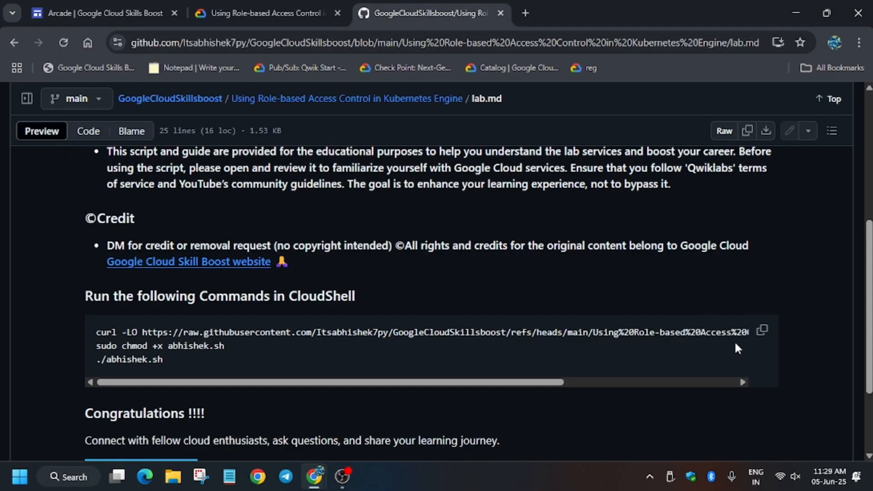
click(761, 330)
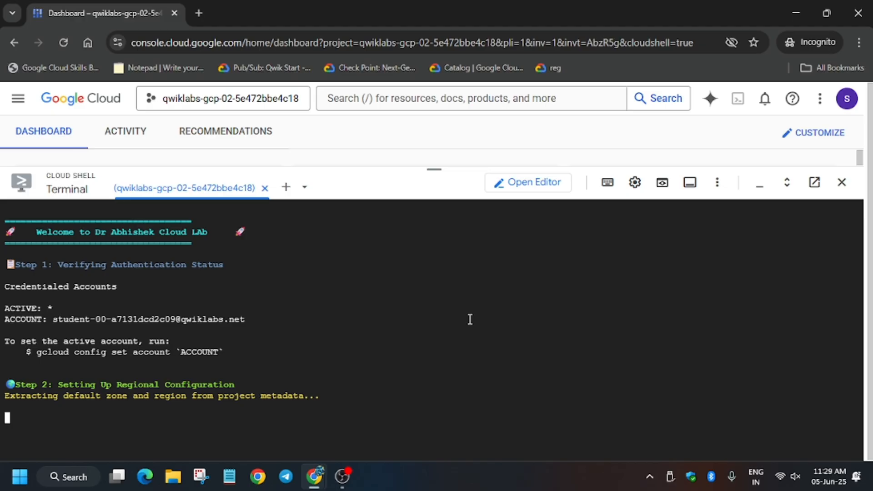
Let the script run authentication, region, admin and pod-labeler steps, then return to the lab page
scroll(down, 3)
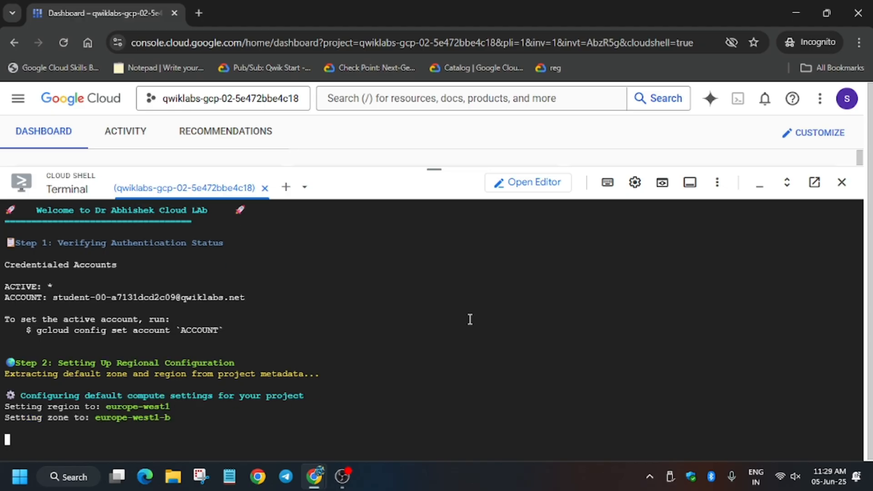
scroll(down, 3)
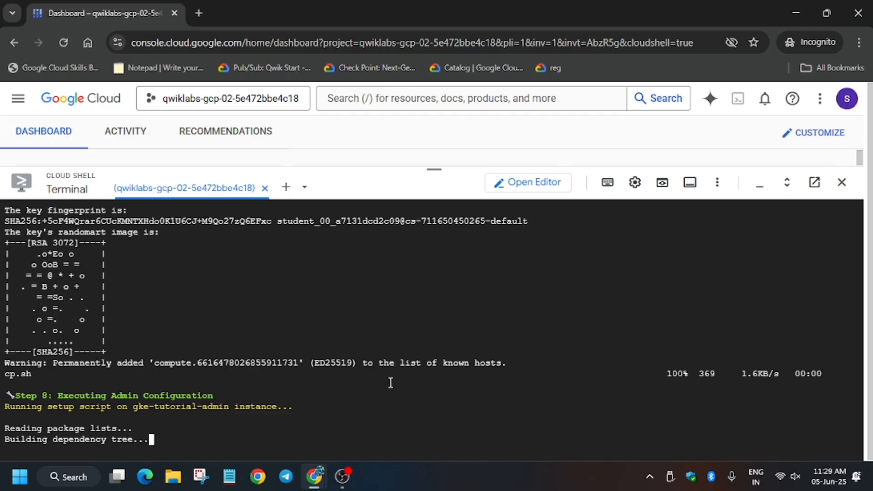
click(266, 13)
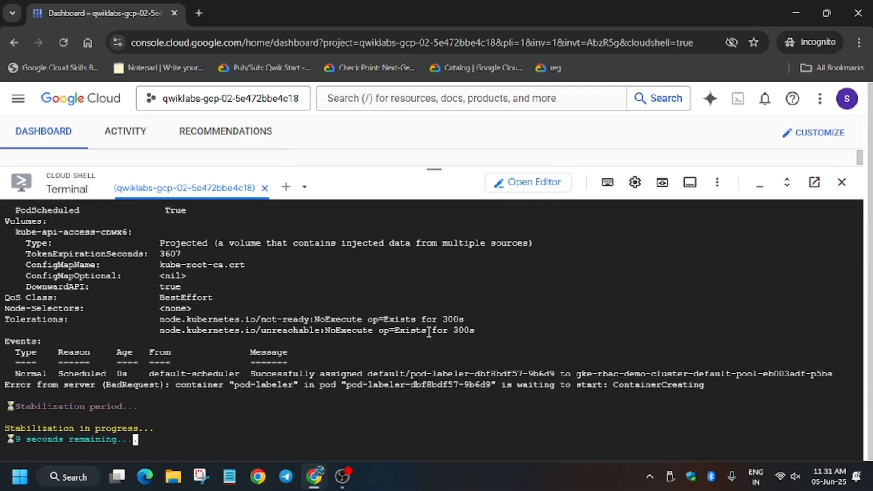
click(261, 12)
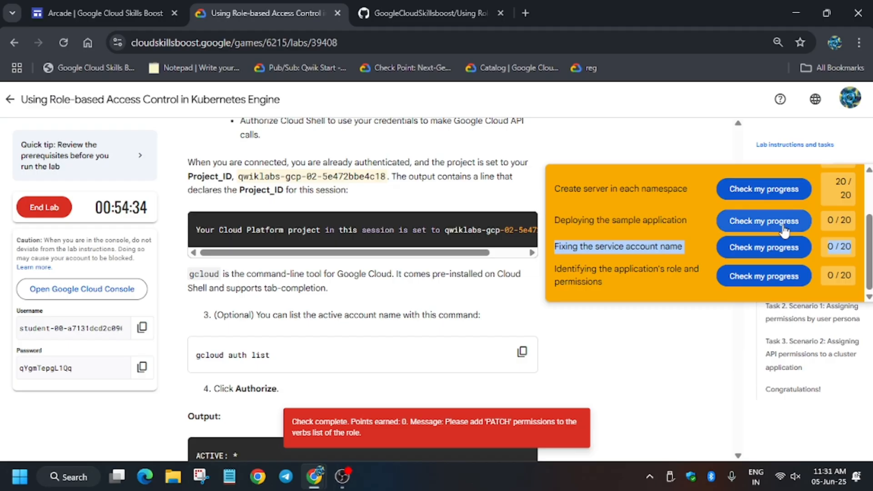
Check lab progress, confirm Lab Completed in Cloud Shell, and view the 100/100 score
scroll(down, 3)
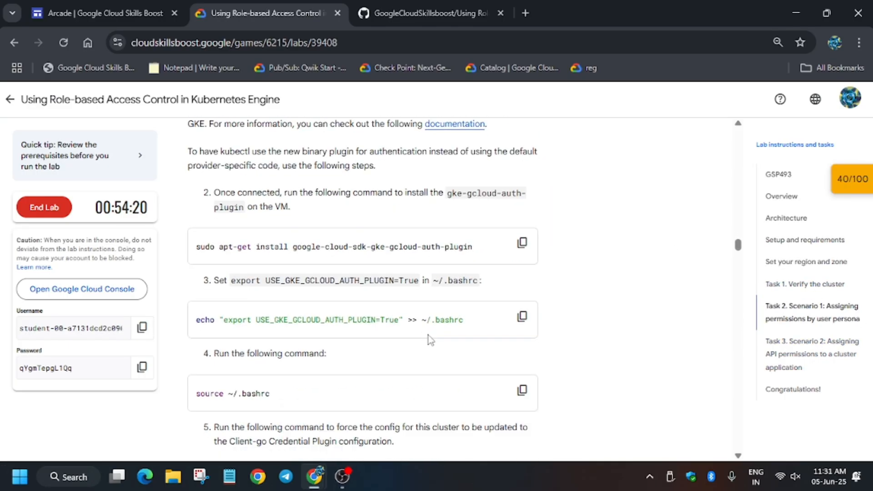
scroll(down, 3)
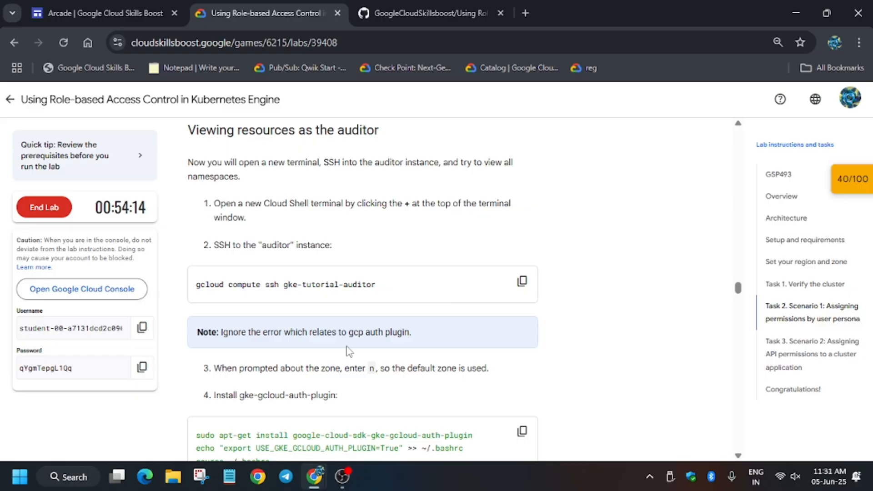
click(851, 179)
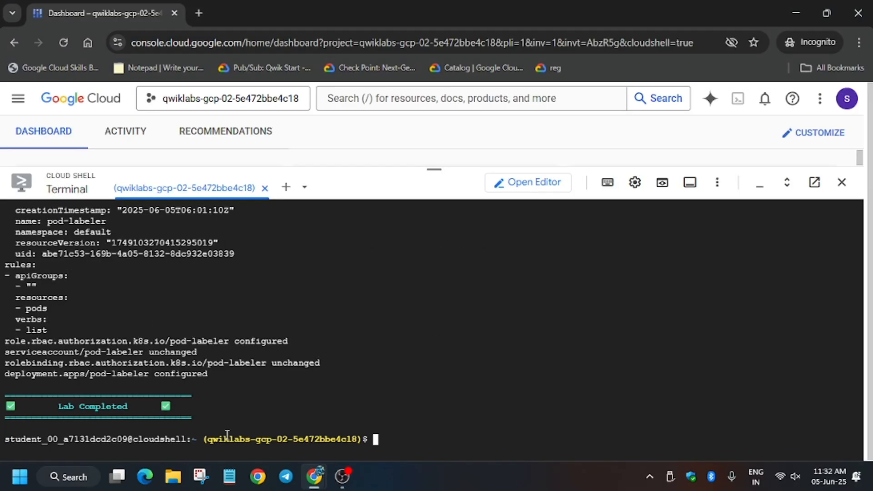
click(262, 12)
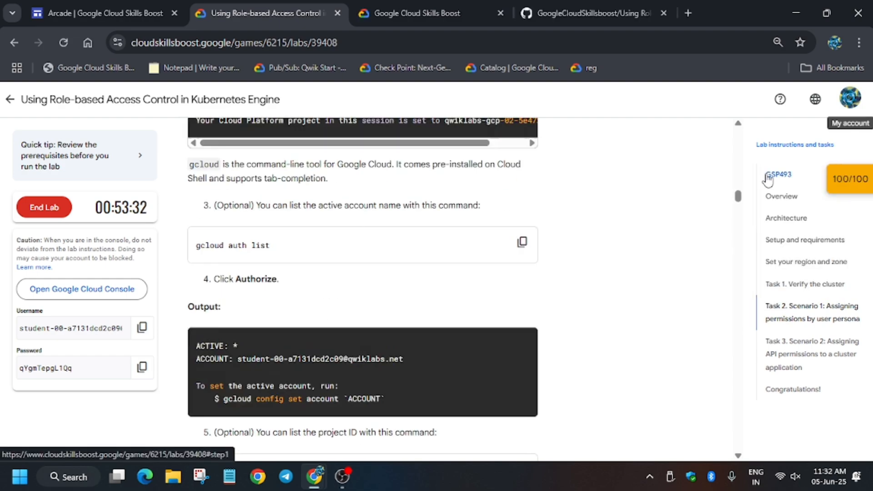
scroll(up, 3)
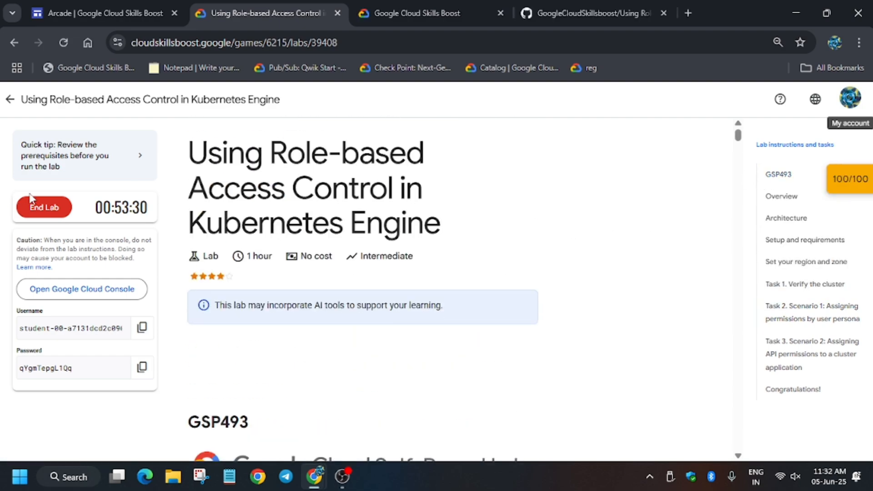
mouse_move(43, 207)
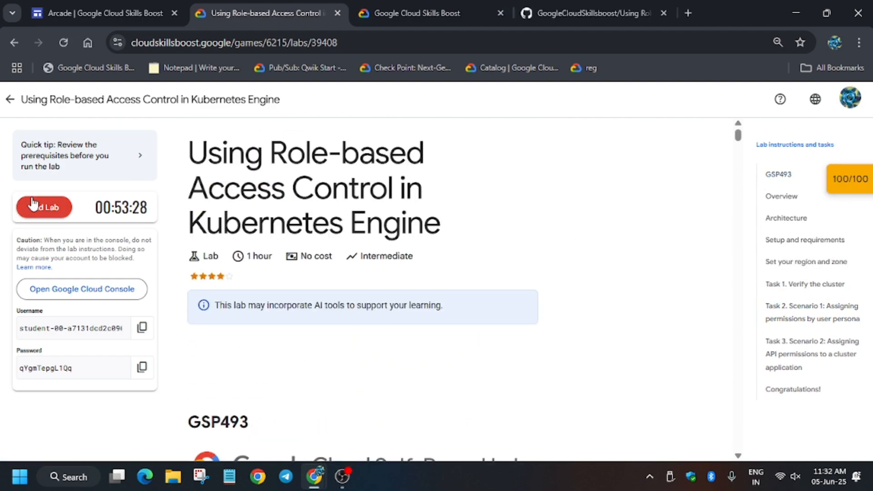